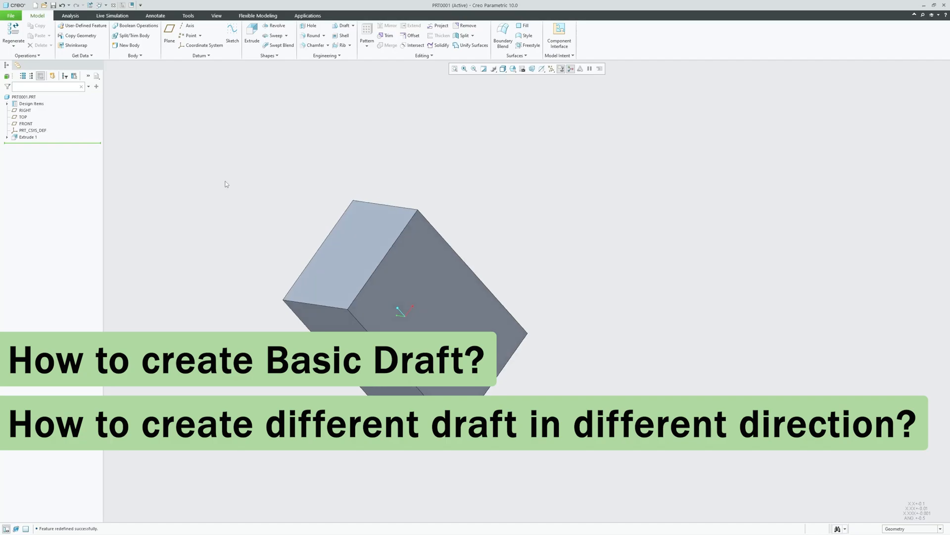
List the Draft dropdown's feature types: Draft and Variable Pull Direction Draft.
{"action": "left_click", "coordinate": [353, 26]}
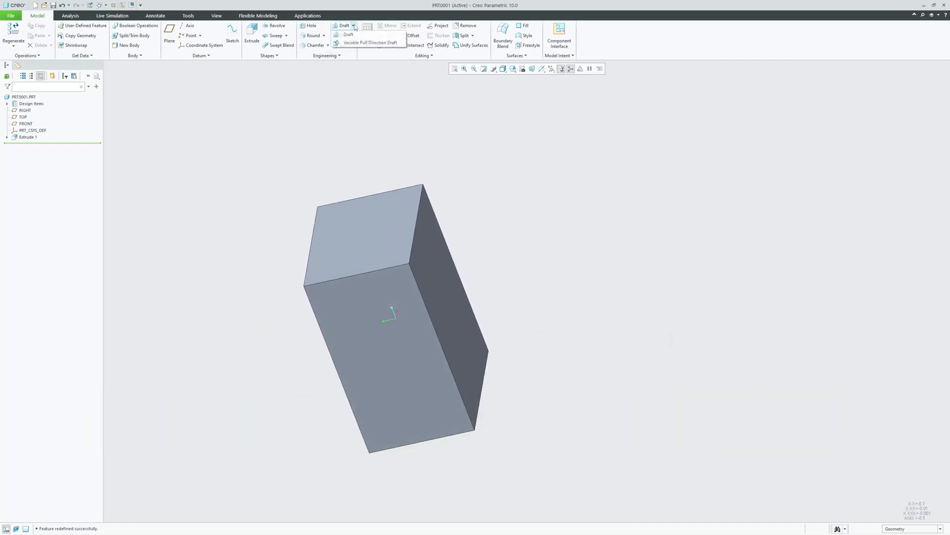
{"action": "mouse_move", "coordinate": [369, 43]}
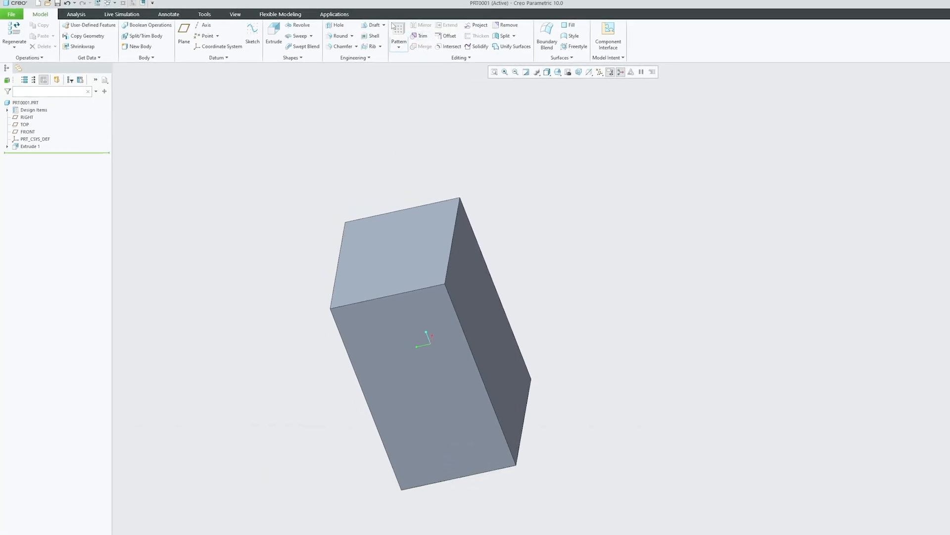
{"action": "left_click", "coordinate": [527, 23]}
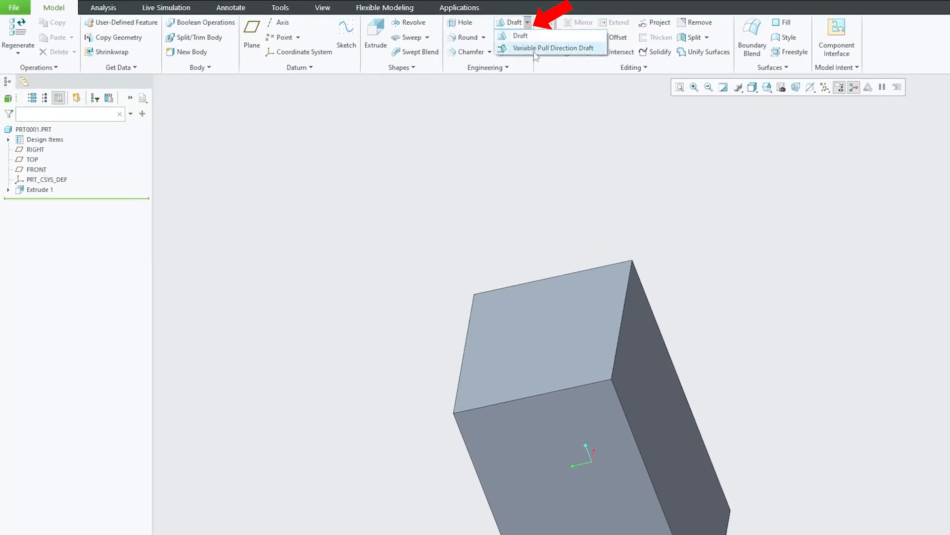
Begin a Variable Pull Direction Draft and go to its References for the pull direction.
{"action": "left_click", "coordinate": [552, 48]}
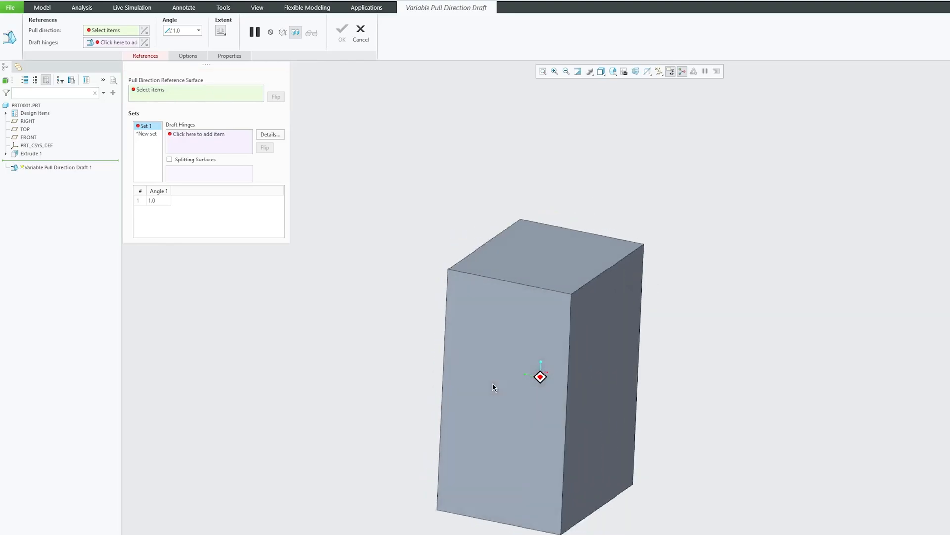
{"action": "left_click", "coordinate": [511, 380]}
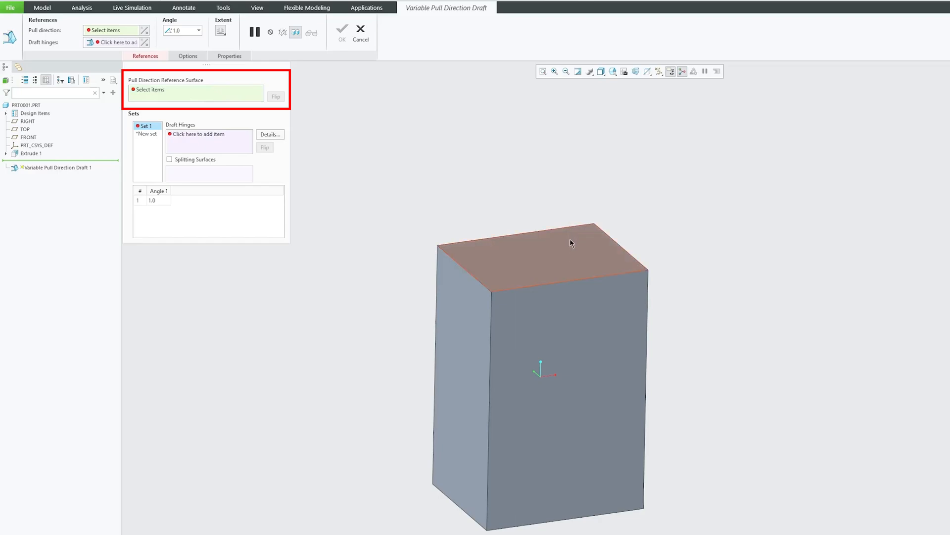
Use the top face as pull direction and the side face's top edge as a 5° hinge.
{"action": "left_click", "coordinate": [570, 243]}
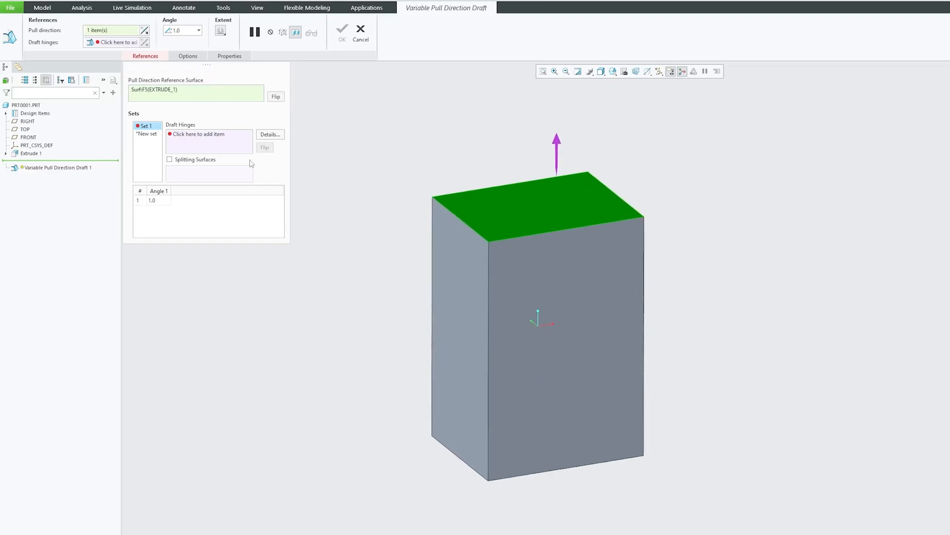
{"action": "left_click", "coordinate": [209, 134]}
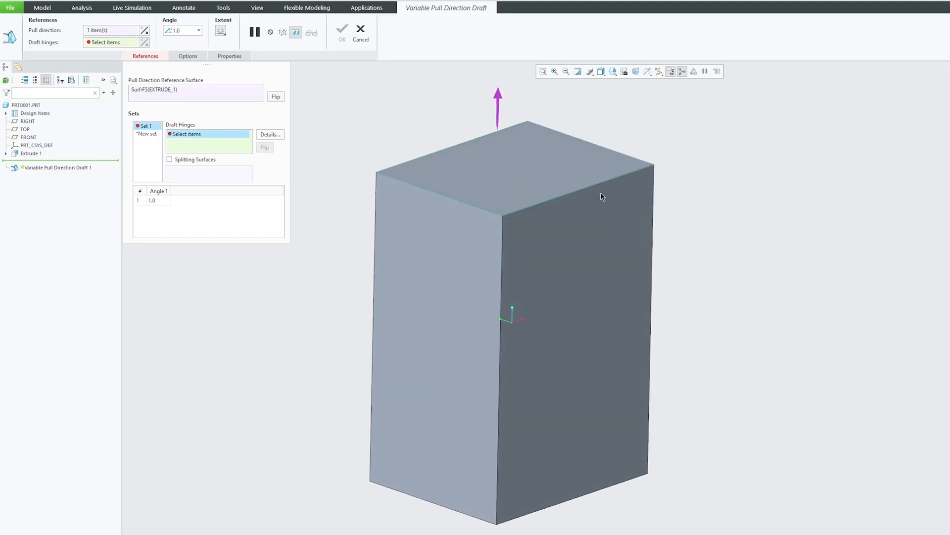
{"action": "mouse_move", "coordinate": [577, 195]}
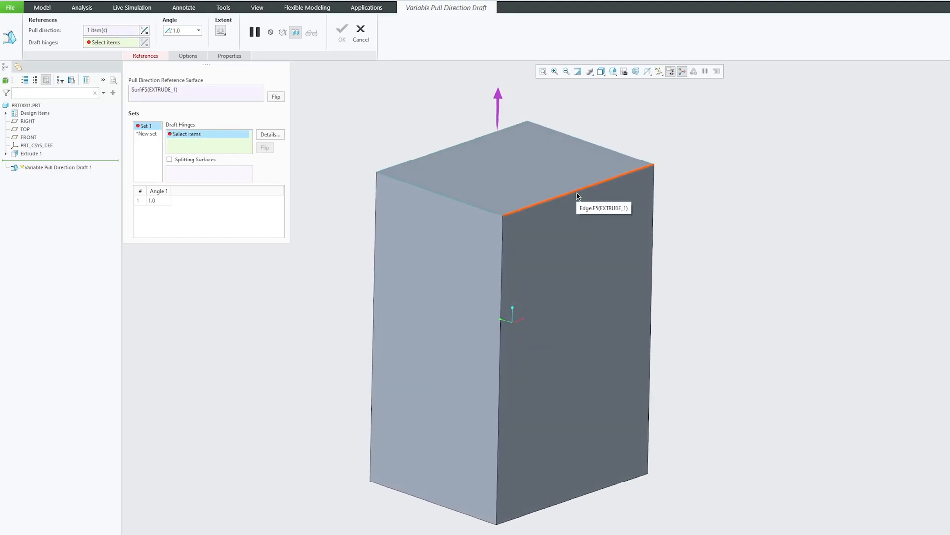
{"action": "left_click", "coordinate": [582, 182]}
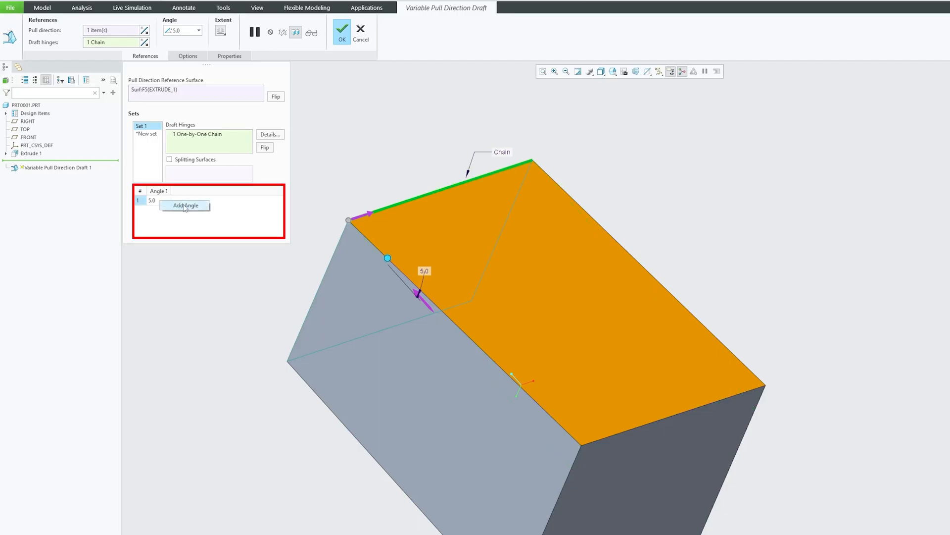
Add angle points along the hinge at 0.44, set 3°, 13°, 5°, and complete the draft.
{"action": "left_click", "coordinate": [185, 205]}
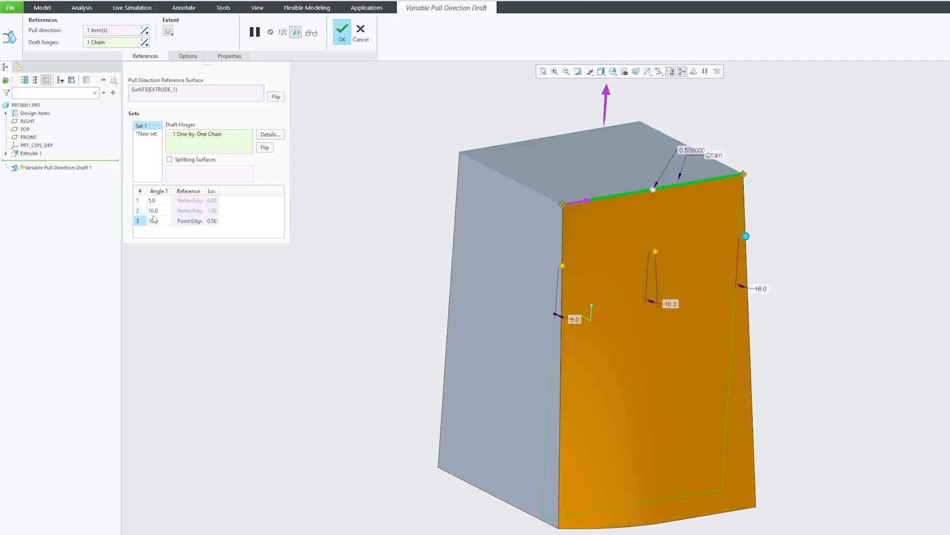
{"action": "right_click", "coordinate": [152, 219]}
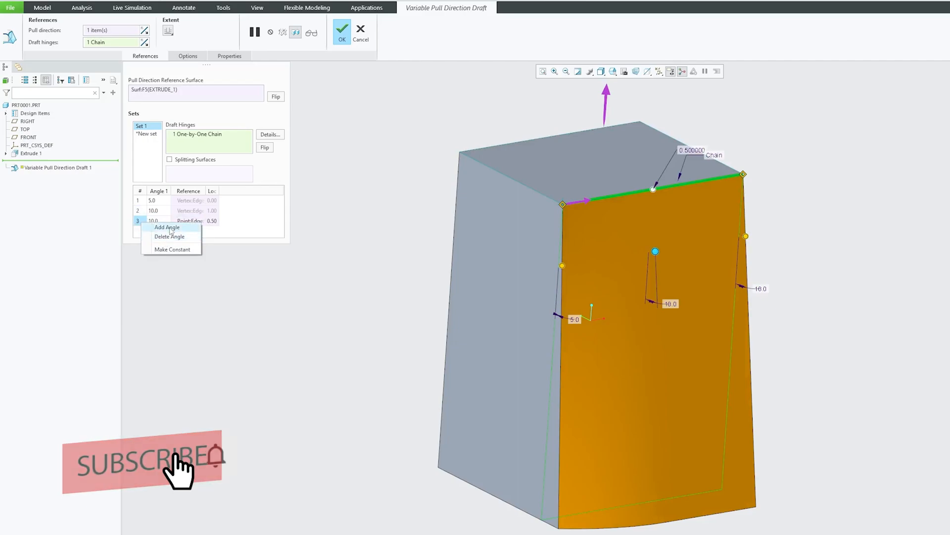
{"action": "left_click", "coordinate": [167, 226]}
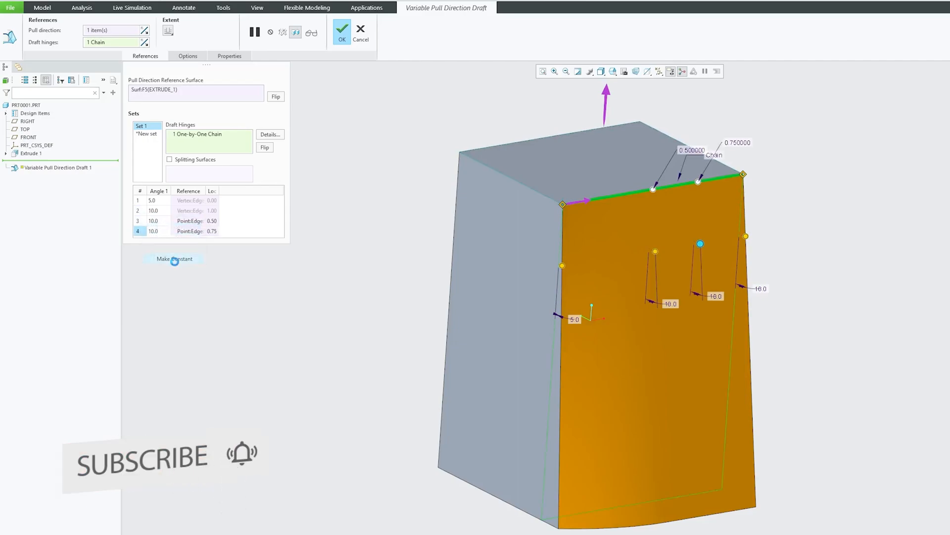
{"action": "left_click", "coordinate": [175, 259]}
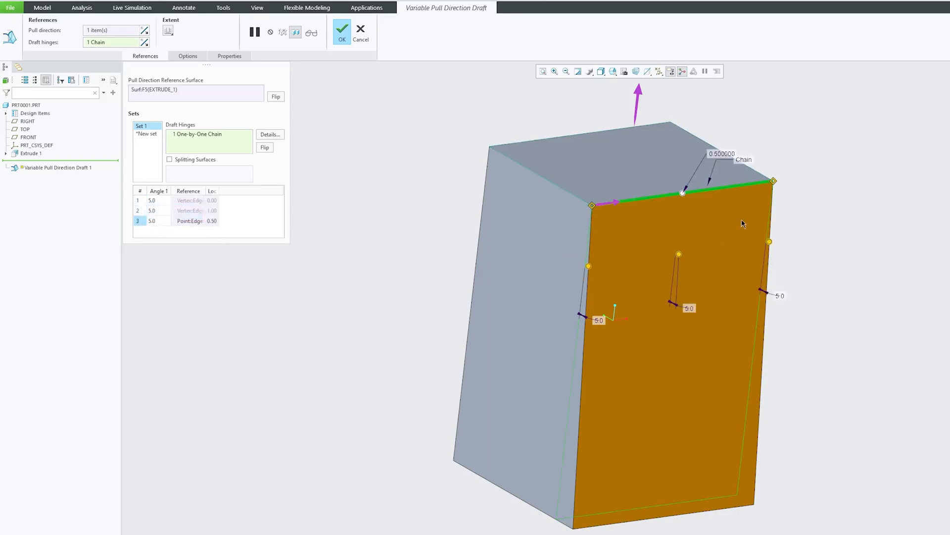
{"action": "left_click_drag", "start_coordinate": [682, 193], "coordinate": [663, 201]}
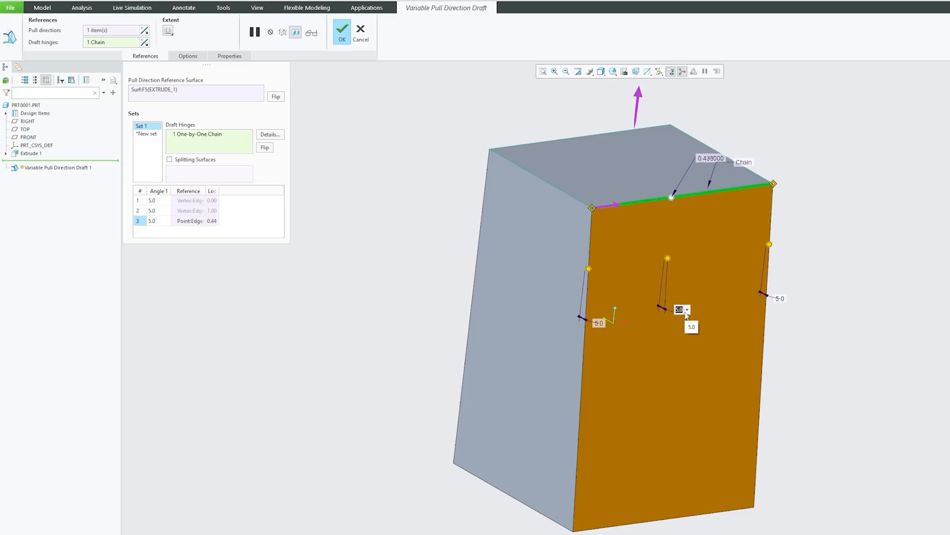
{"action": "type", "text": "13"}
{"action": "left_click", "coordinate": [161, 200]}
{"action": "type", "text": "3"}
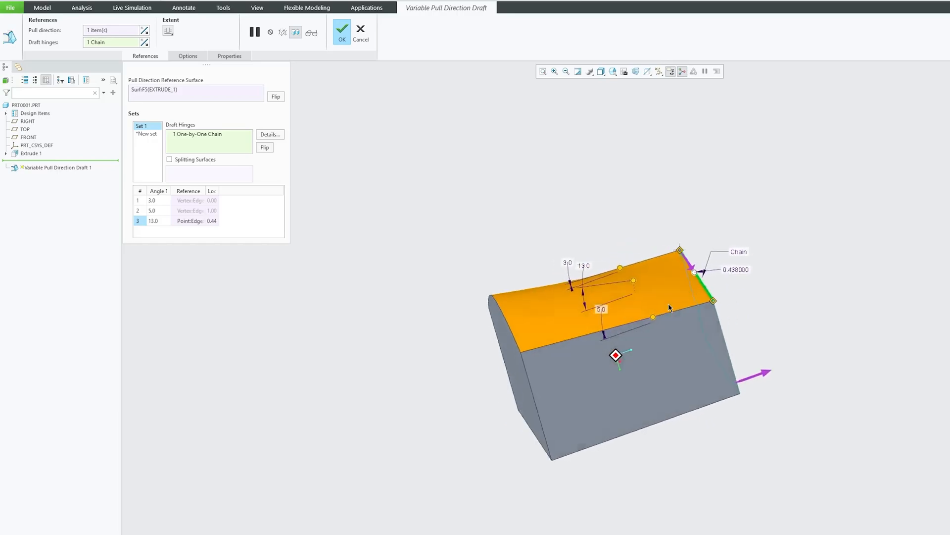
{"action": "left_click", "coordinate": [342, 31]}
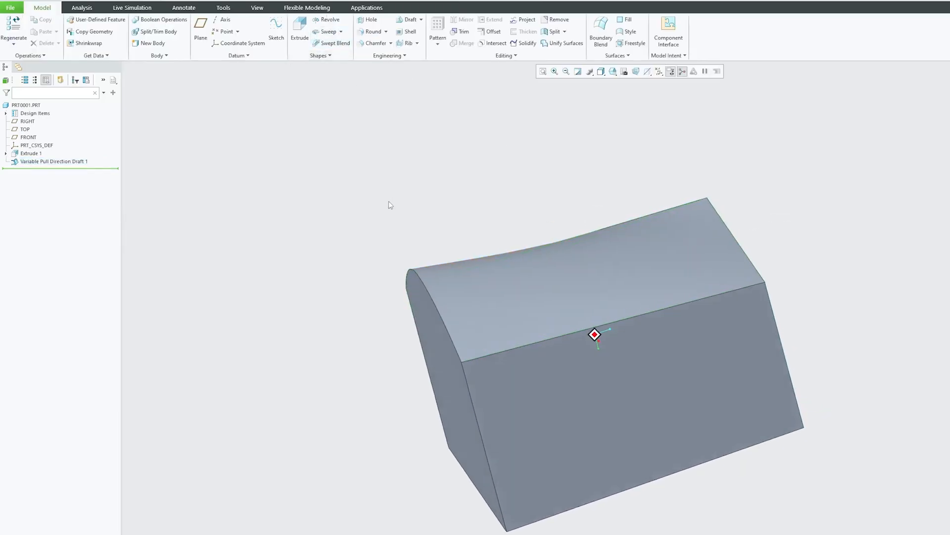
Inspect the curved face, reopen Variable Pull Direction Draft 1 and start a new set.
{"action": "left_click_drag", "start_coordinate": [594, 334], "coordinate": [528, 327]}
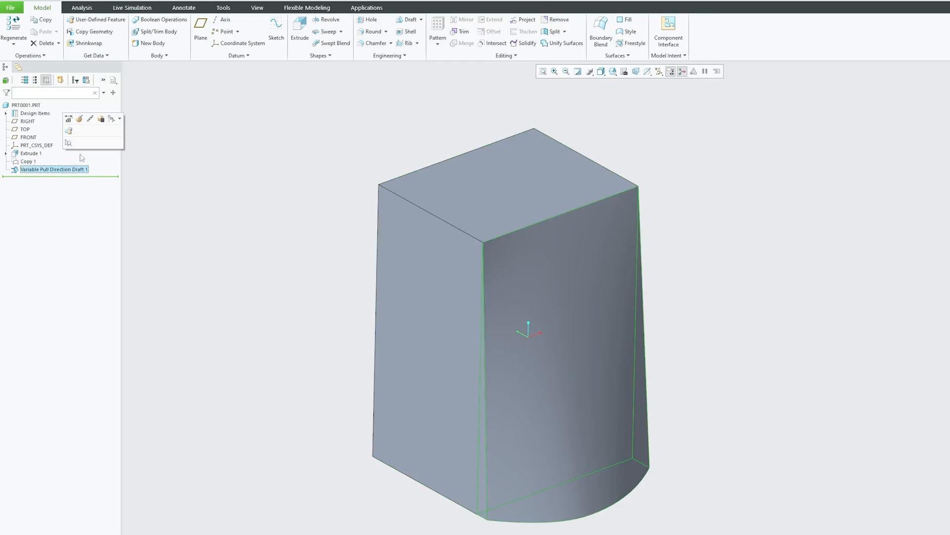
{"action": "double_click", "coordinate": [54, 170]}
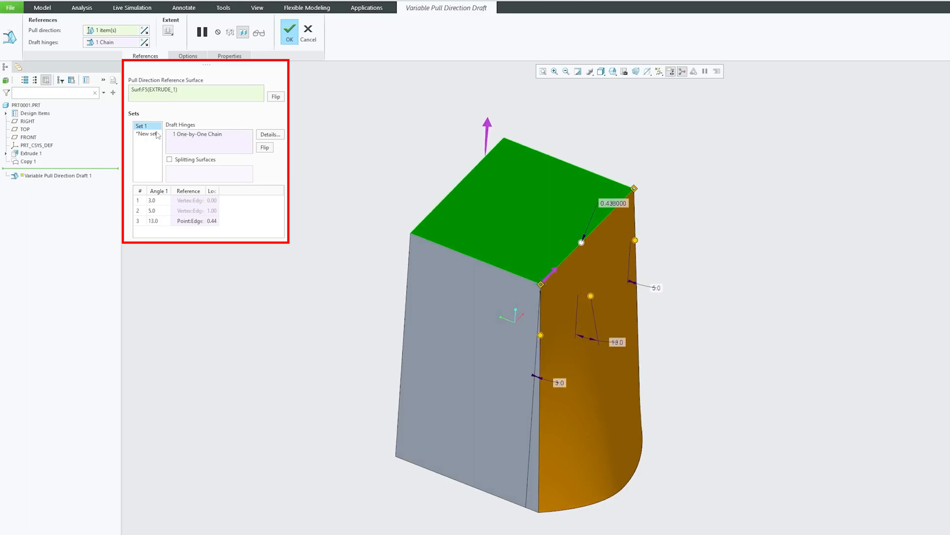
{"action": "left_click", "coordinate": [146, 141]}
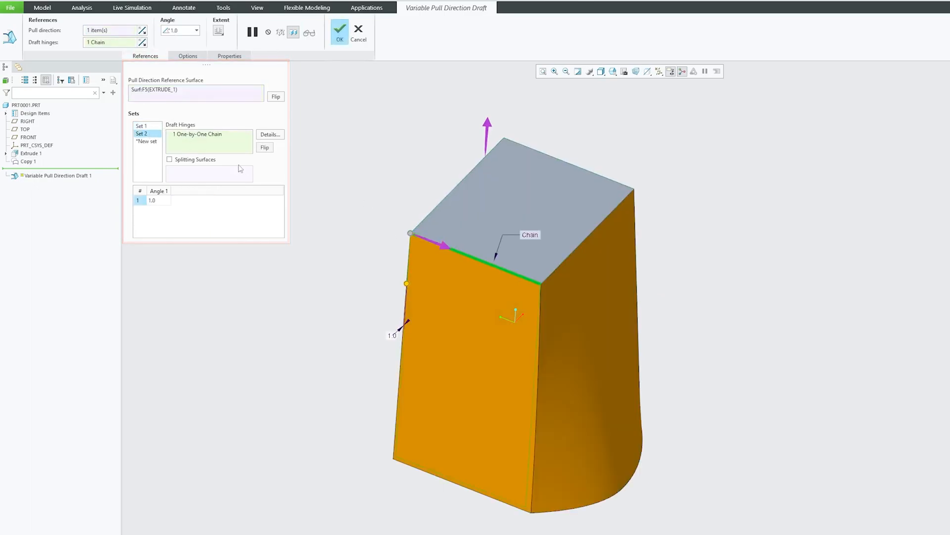
Hinge the second set on the adjacent face's top edge at 3°, apply, and reopen the draft.
{"action": "left_click", "coordinate": [405, 284]}
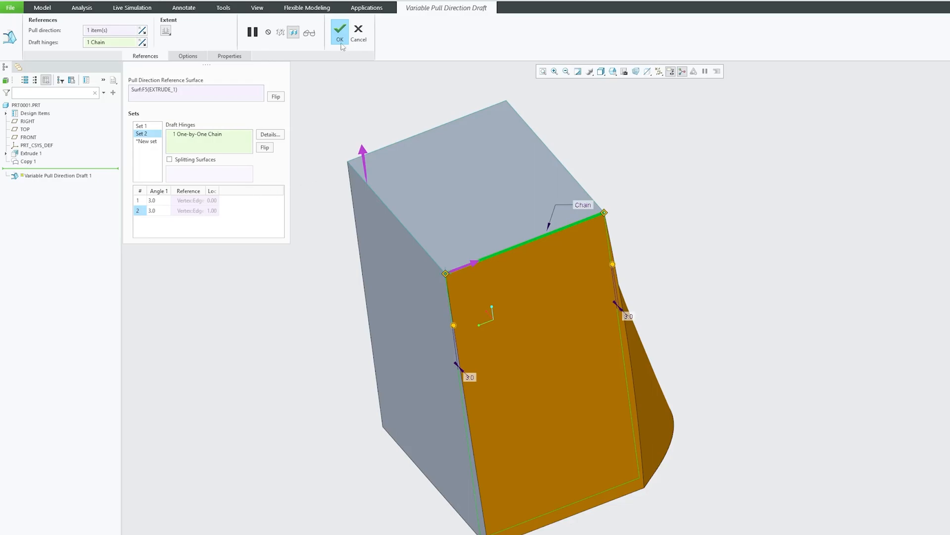
{"action": "left_click", "coordinate": [340, 31]}
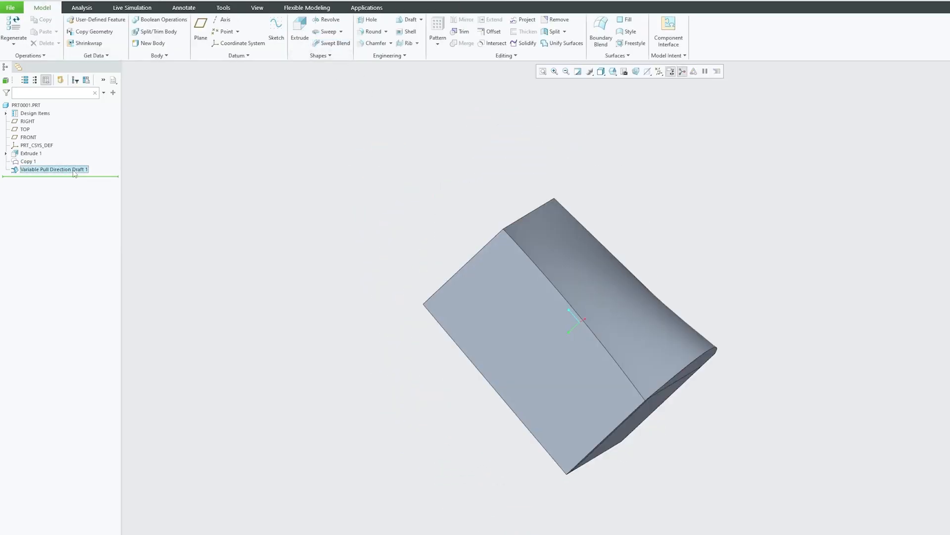
{"action": "double_click", "coordinate": [53, 170]}
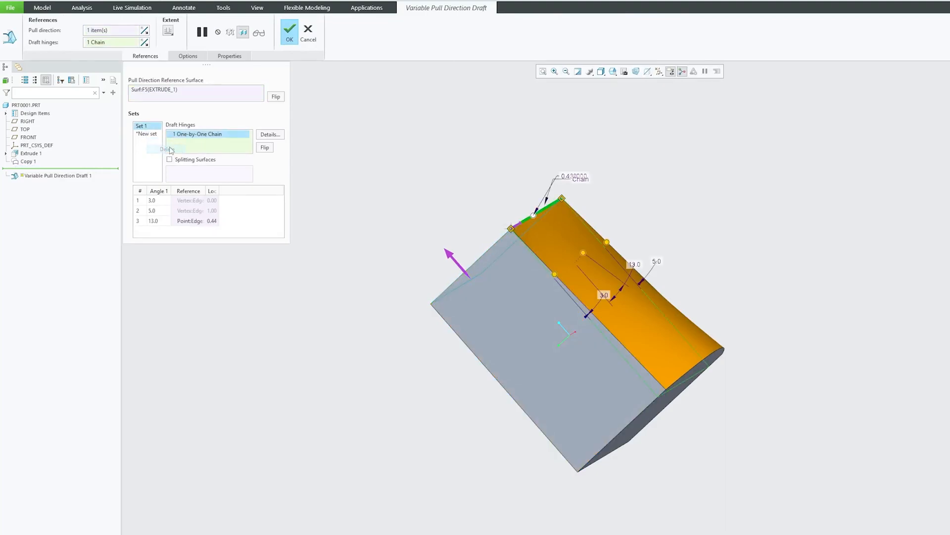
Attach the draft as a New quilt with Extent By Value 121.30 and finish the feature.
{"action": "left_click", "coordinate": [187, 56]}
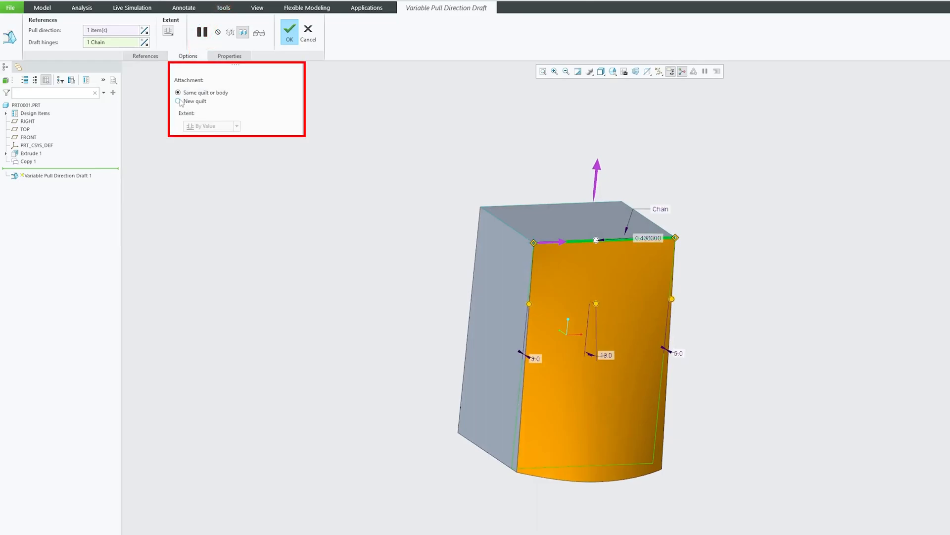
{"action": "mouse_move", "coordinate": [178, 101]}
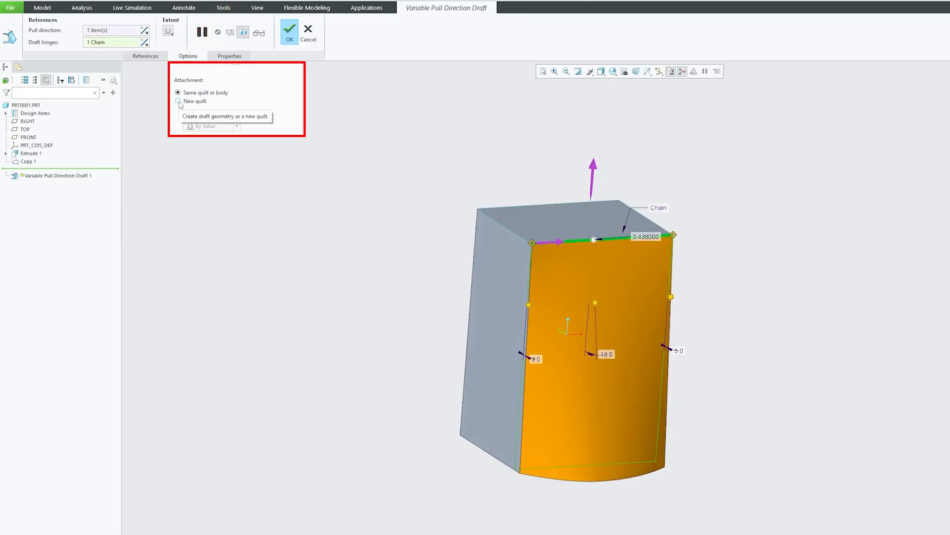
{"action": "left_click", "coordinate": [178, 101]}
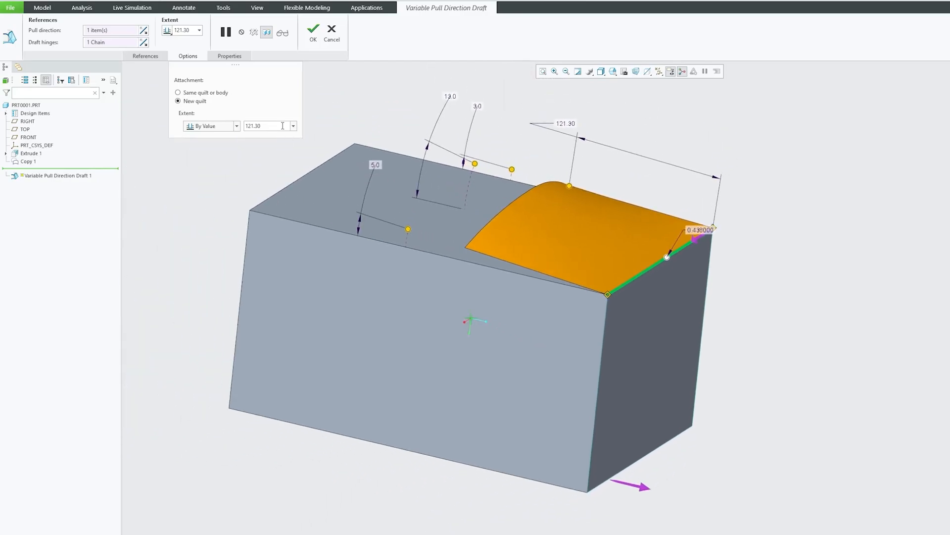
{"action": "left_click", "coordinate": [313, 28]}
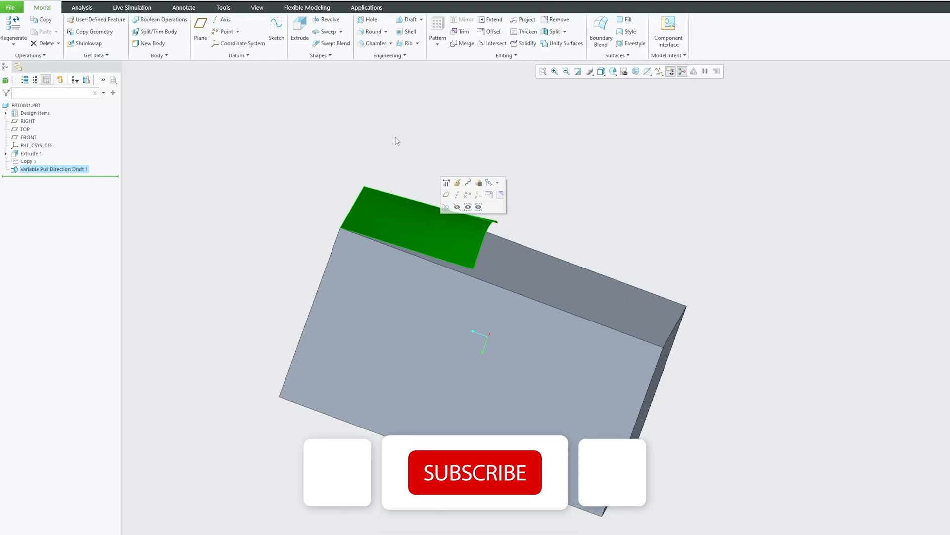
{"action": "left_click", "coordinate": [474, 472]}
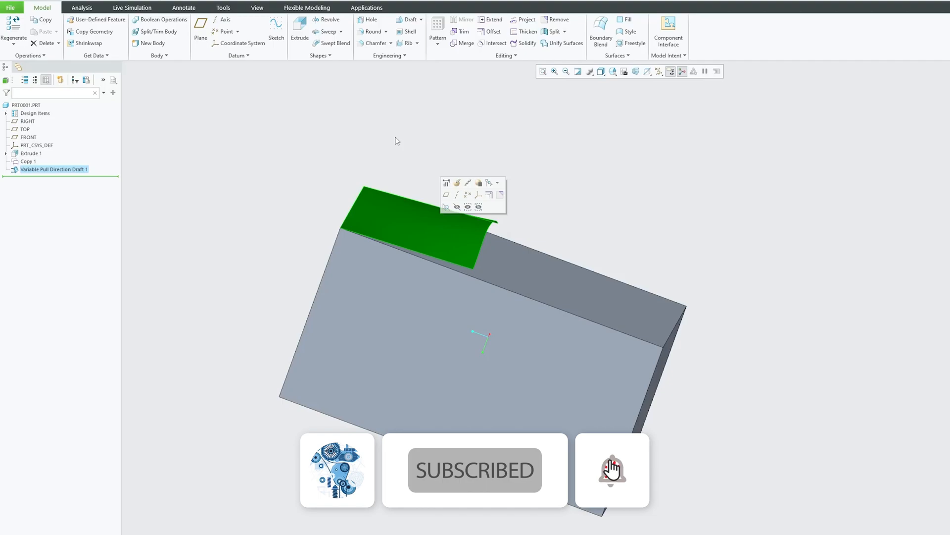